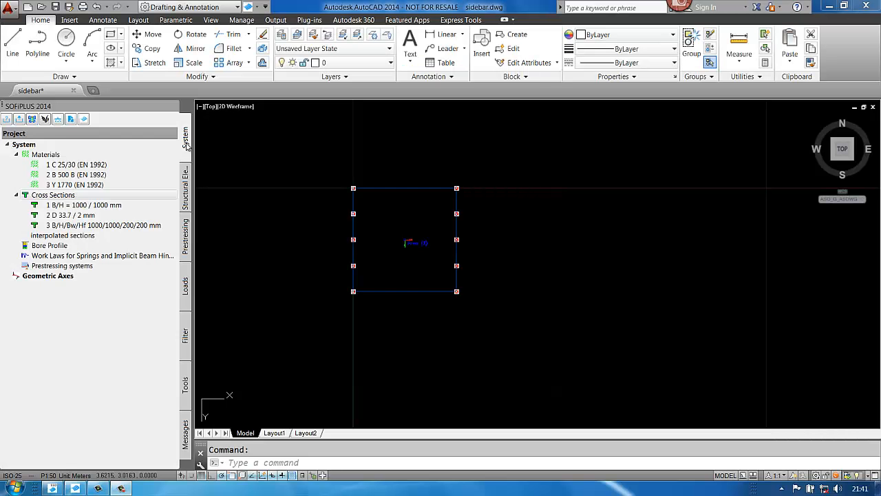
pyautogui.moveTo(427, 250)
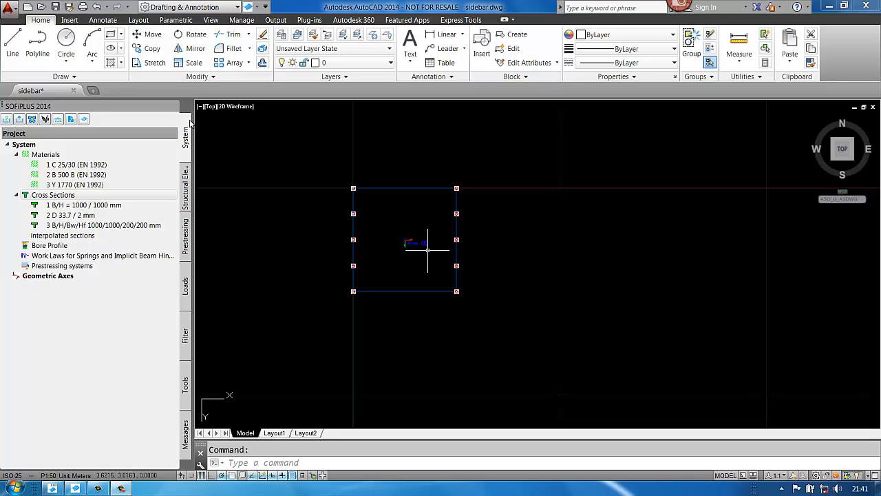
pyautogui.moveTo(192, 273)
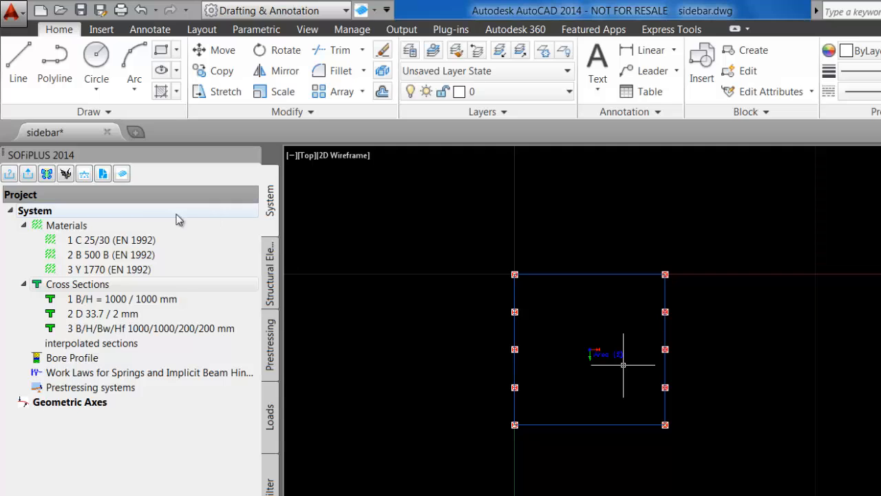
# Create a new reinforced concrete solid section from the Cross Sections context menu
pyautogui.click(78, 284)
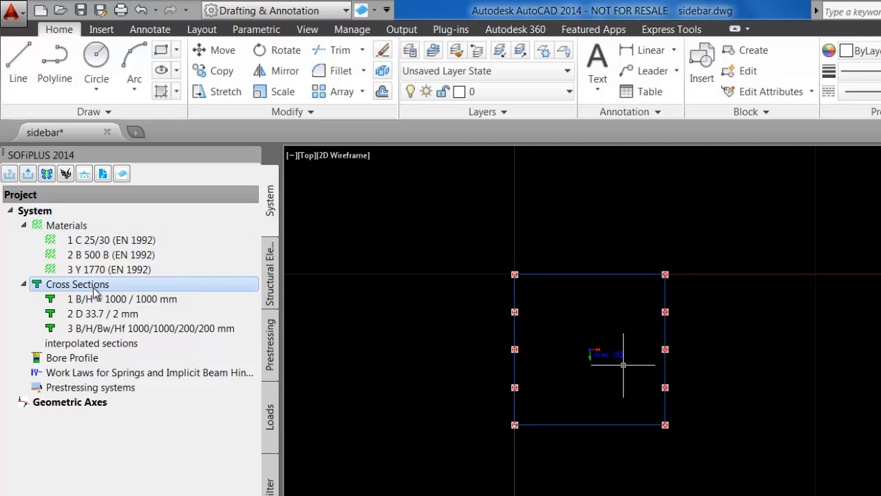
pyautogui.rightClick(77, 284)
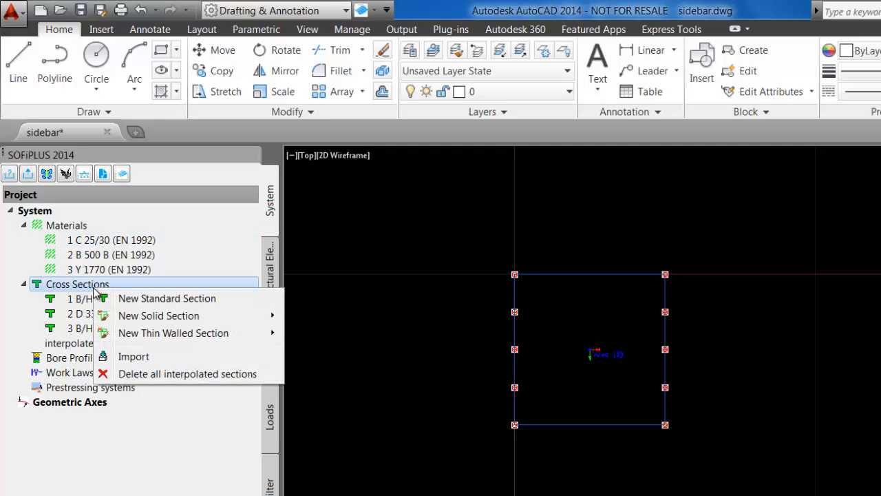
pyautogui.moveTo(180, 298)
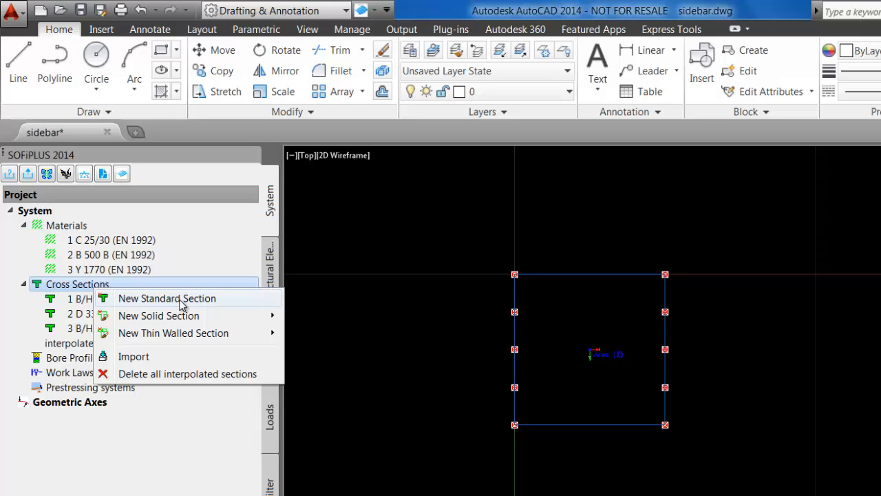
pyautogui.moveTo(158, 316)
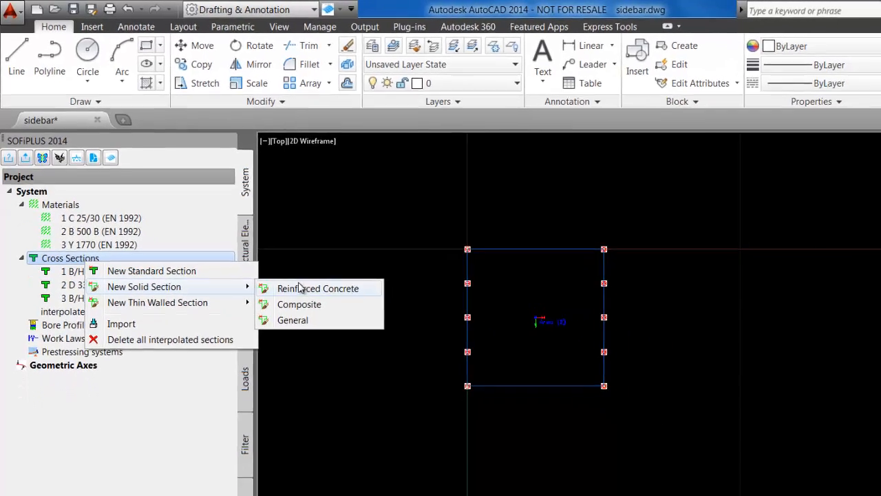
pyautogui.click(318, 288)
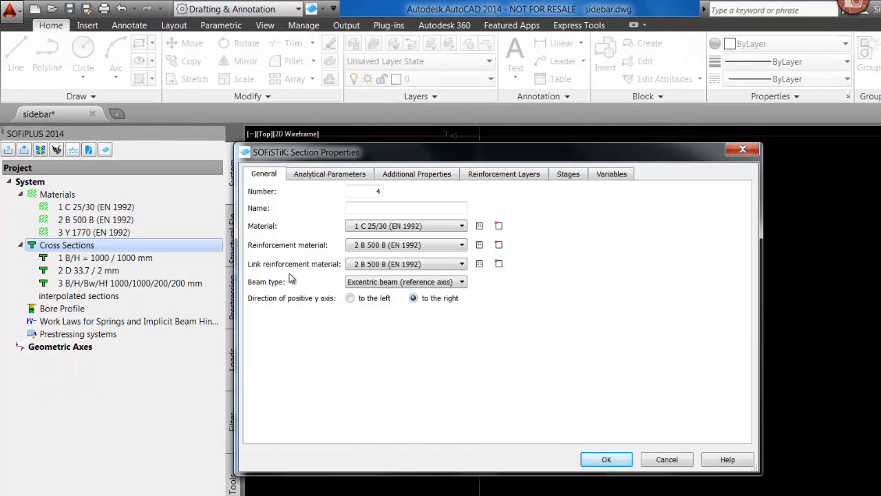
pyautogui.moveTo(301, 287)
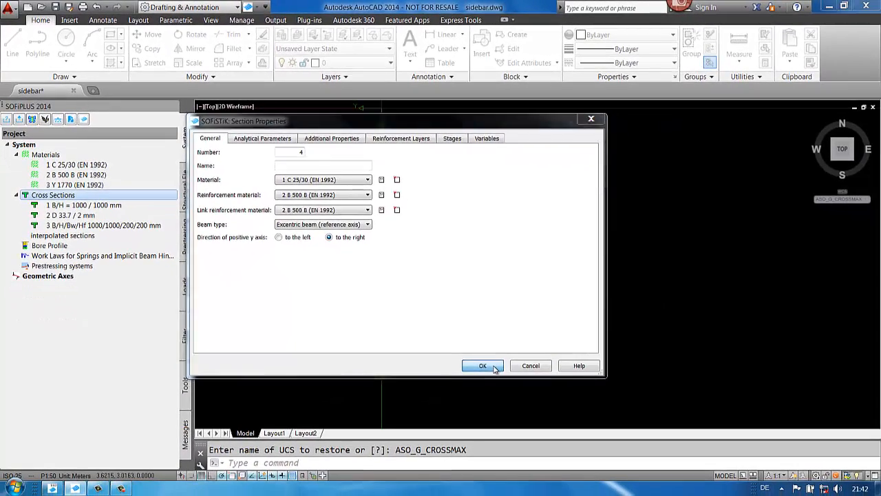
# Accept section 4's default properties to enter the Cross Section Editor
pyautogui.click(482, 366)
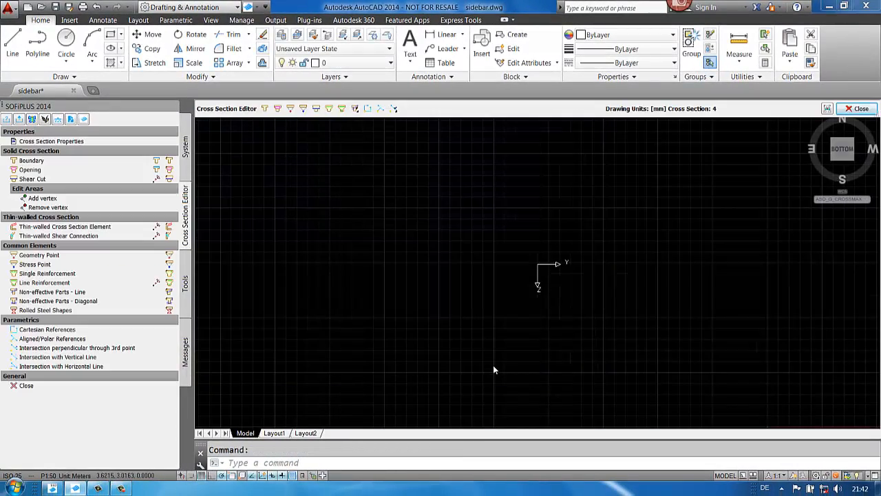
pyautogui.moveTo(299, 96)
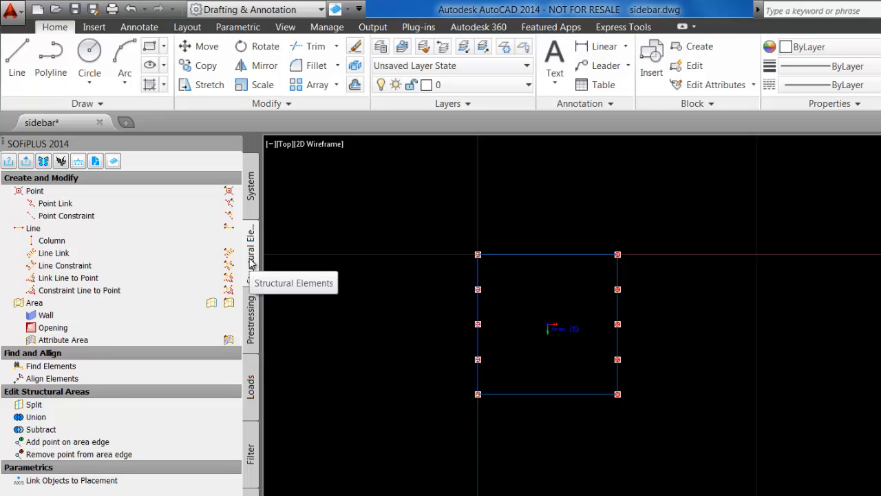
pyautogui.moveTo(253, 337)
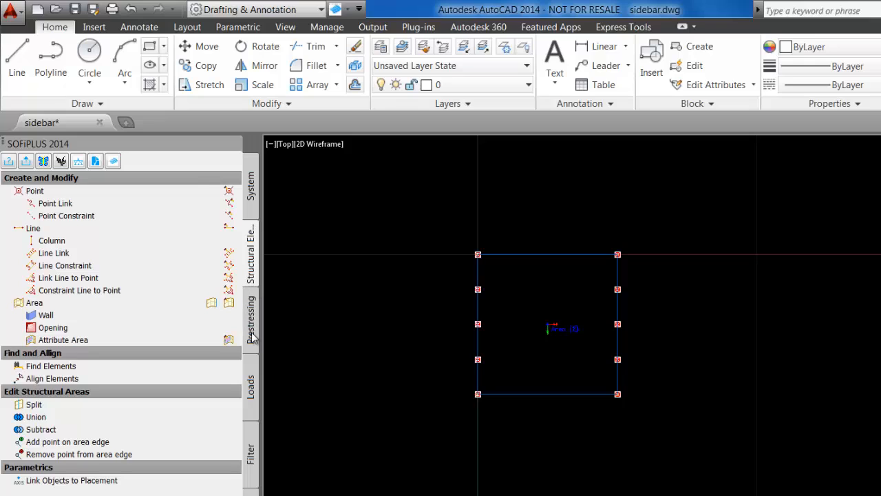
# Browse the Prestressing, Loads and Filter sidebar tabs
pyautogui.click(251, 318)
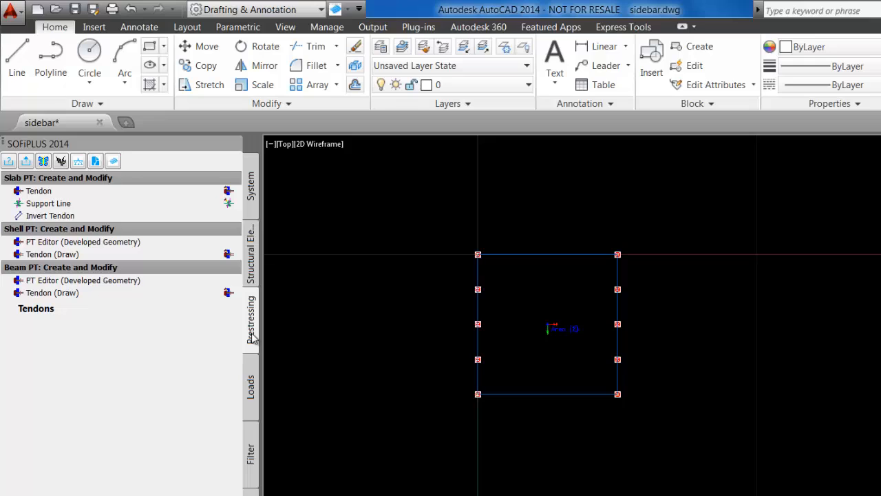
pyautogui.click(250, 386)
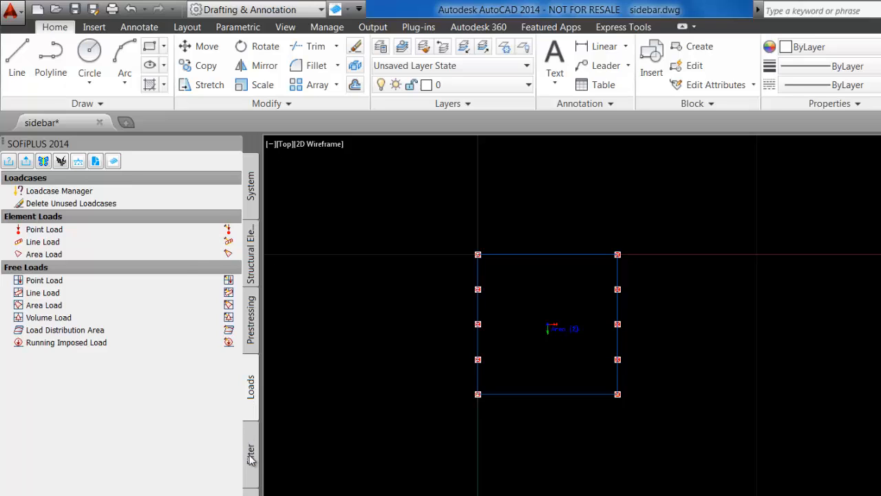
pyautogui.click(250, 454)
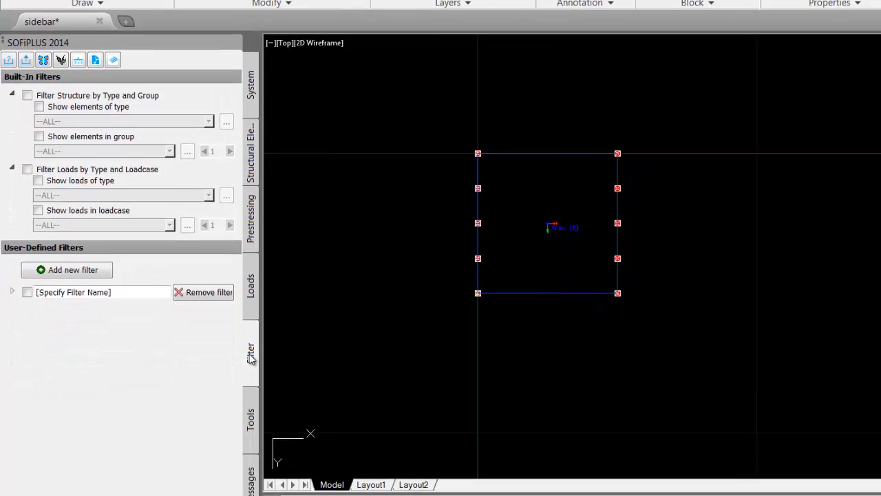
# Browse the Tools sidebar tab, then show the empty Messages list
pyautogui.click(250, 383)
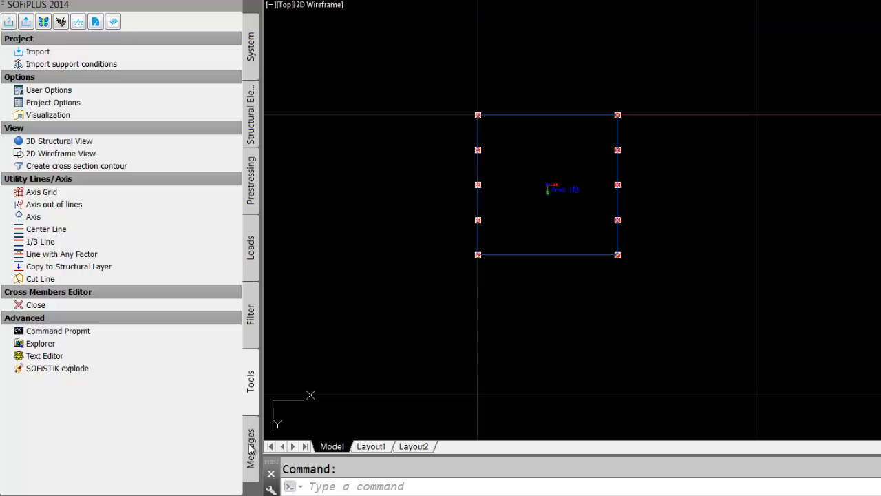
pyautogui.click(251, 440)
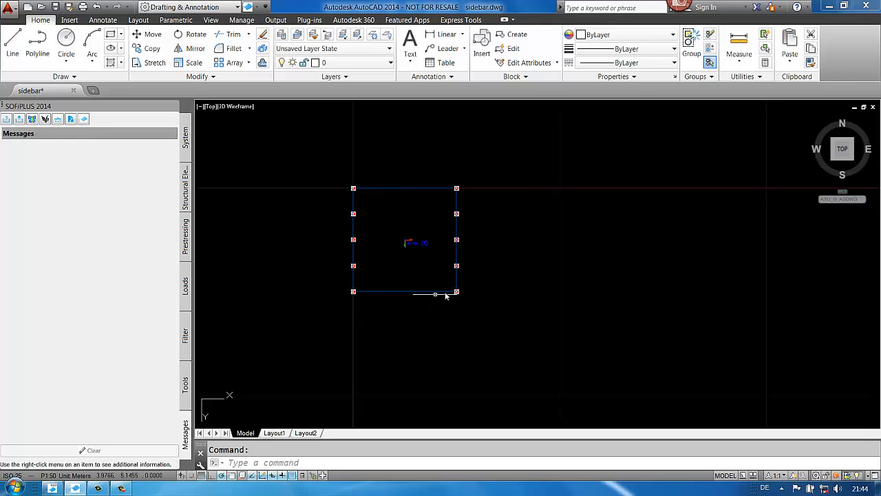
pyautogui.moveTo(20, 119)
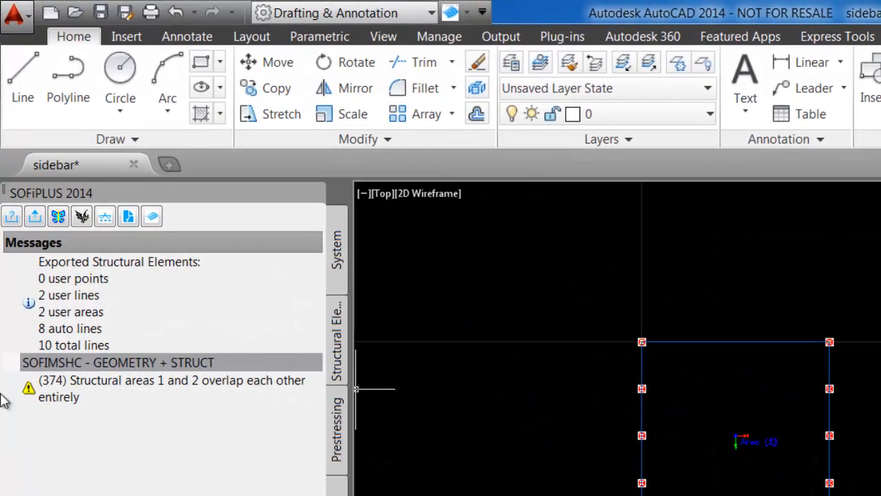
pyautogui.moveTo(25, 422)
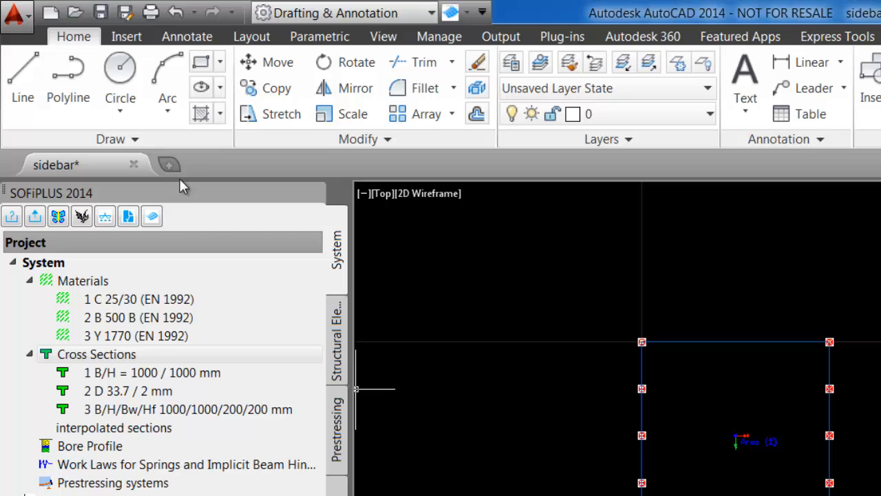
pyautogui.moveTo(11, 215)
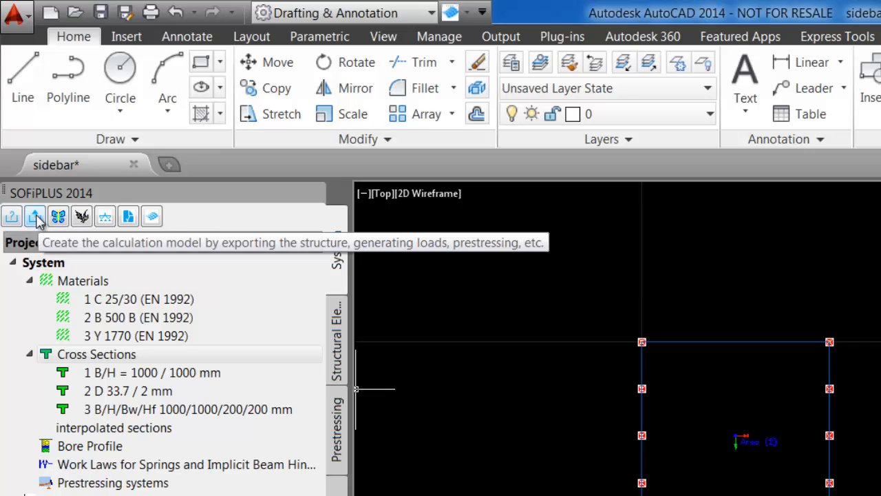
pyautogui.moveTo(58, 216)
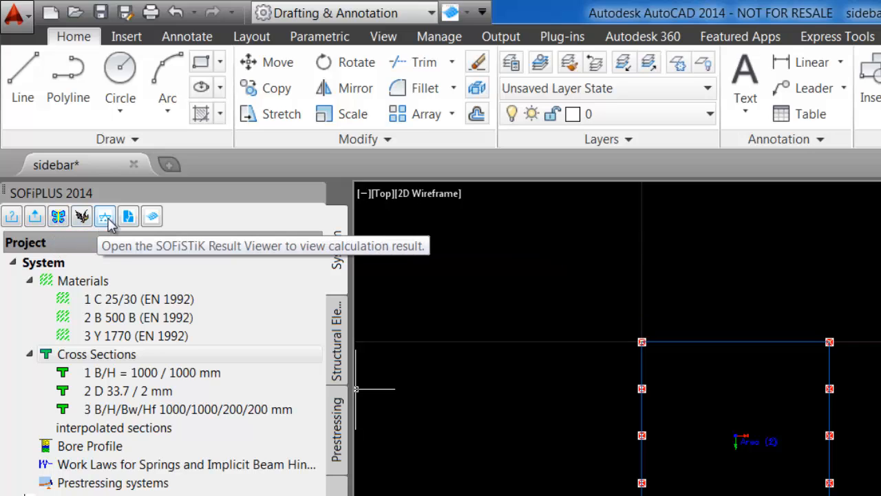
pyautogui.moveTo(128, 216)
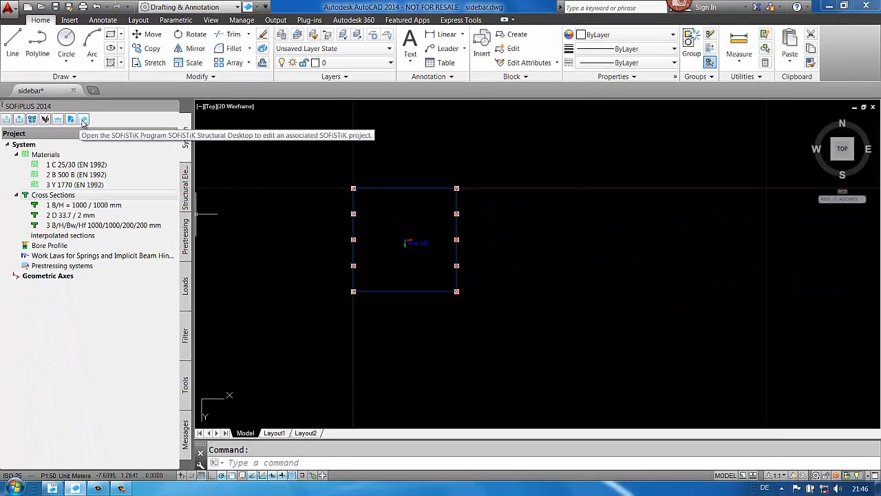
pyautogui.moveTo(104, 126)
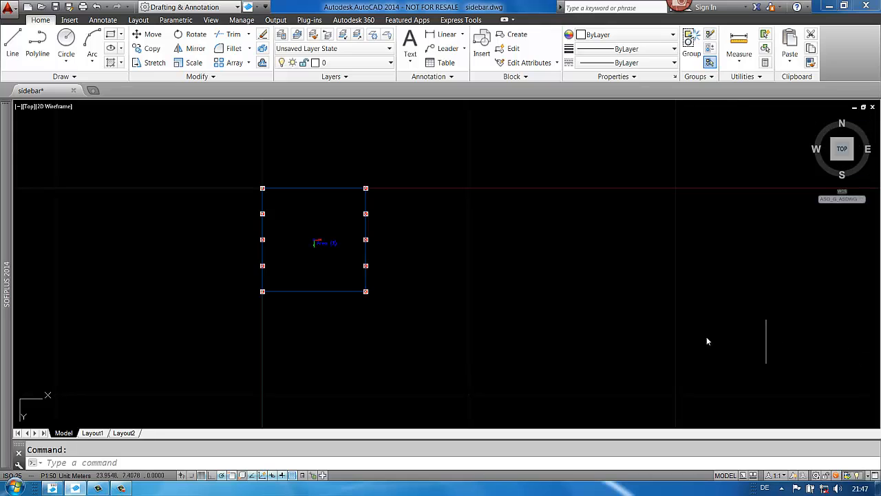
pyautogui.moveTo(11, 271)
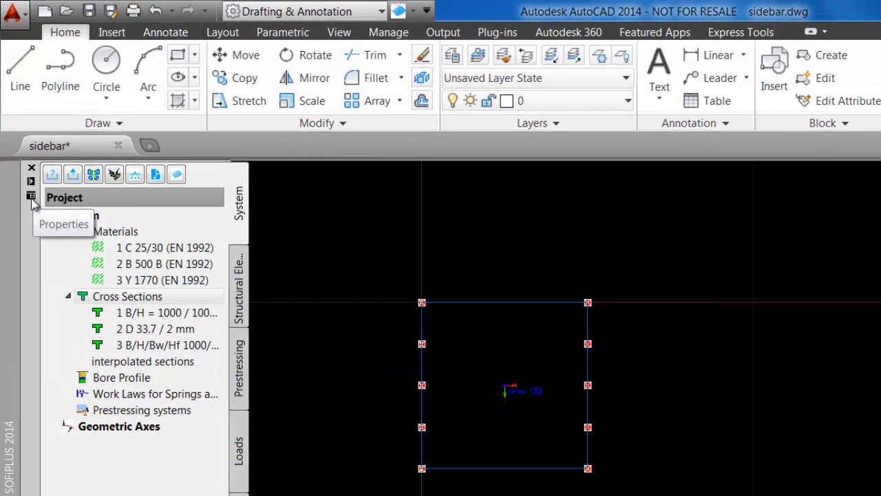
# Open the sidebar palette's properties menu listing the auto-hide option
pyautogui.click(31, 198)
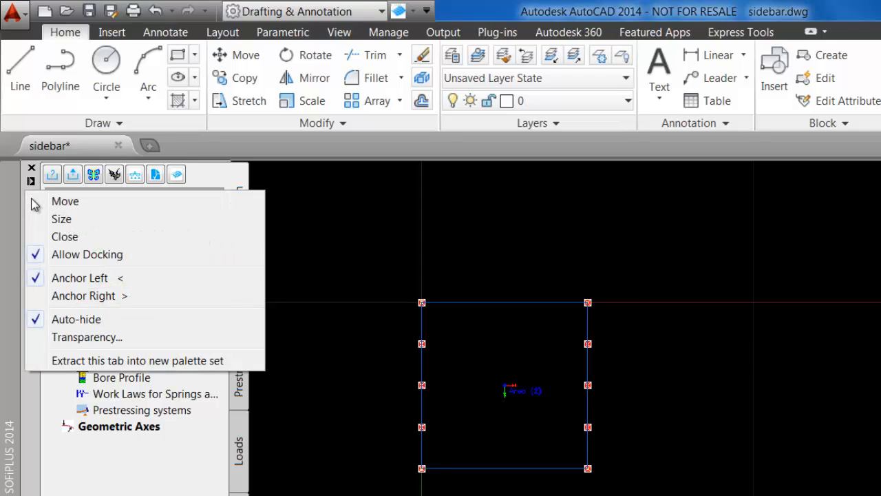
pyautogui.moveTo(62, 219)
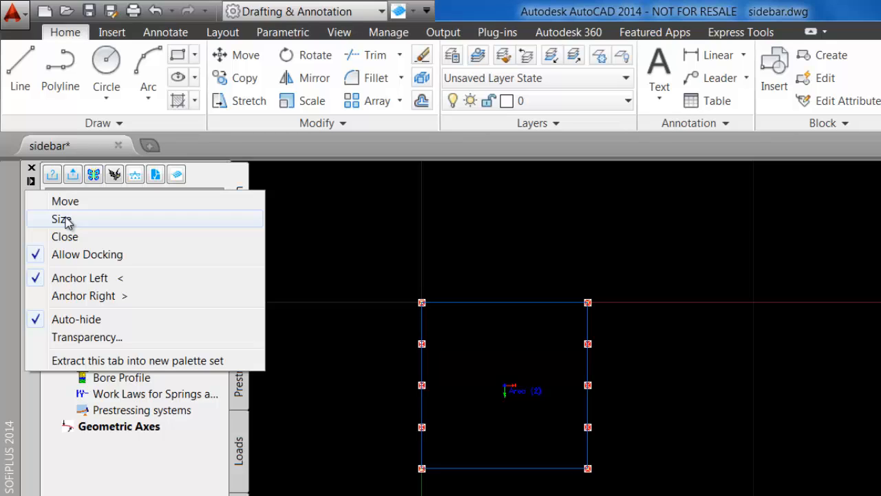
pyautogui.moveTo(95, 337)
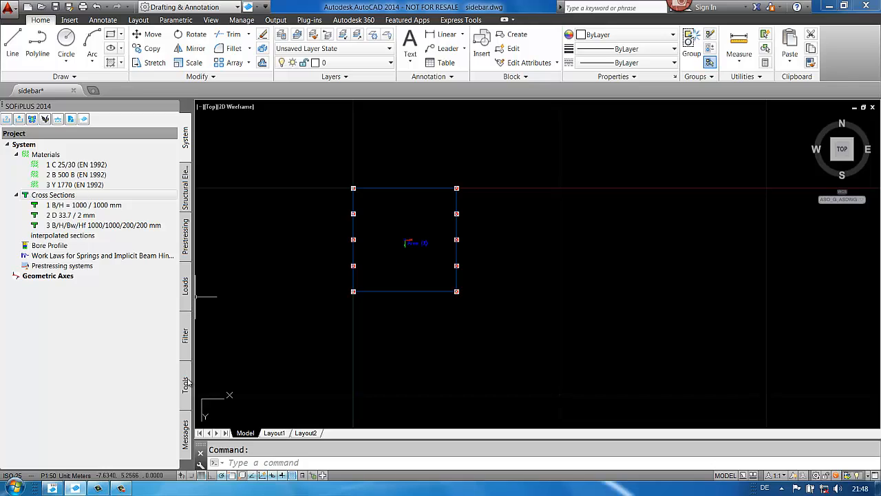
pyautogui.moveTo(187, 289)
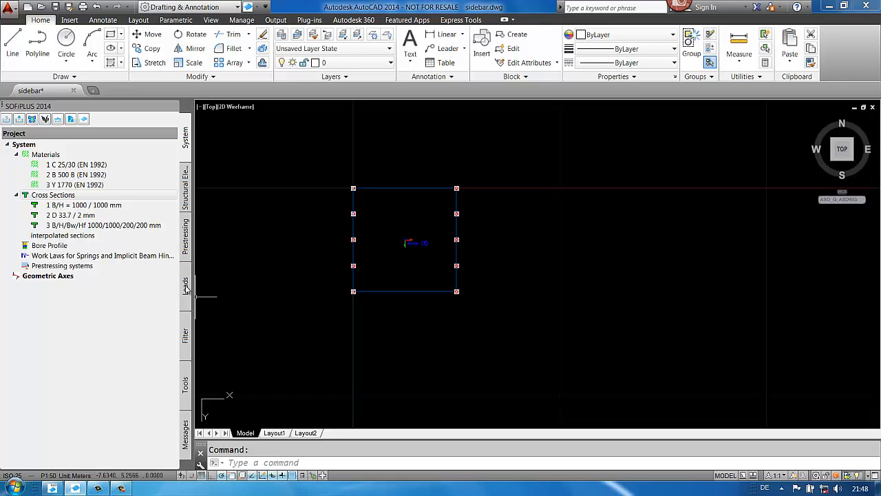
pyautogui.moveTo(186, 282)
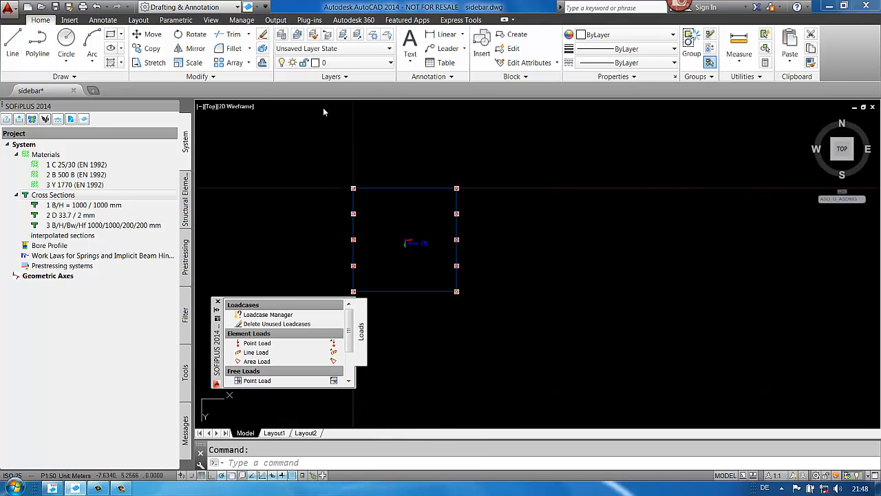
pyautogui.moveTo(218, 351)
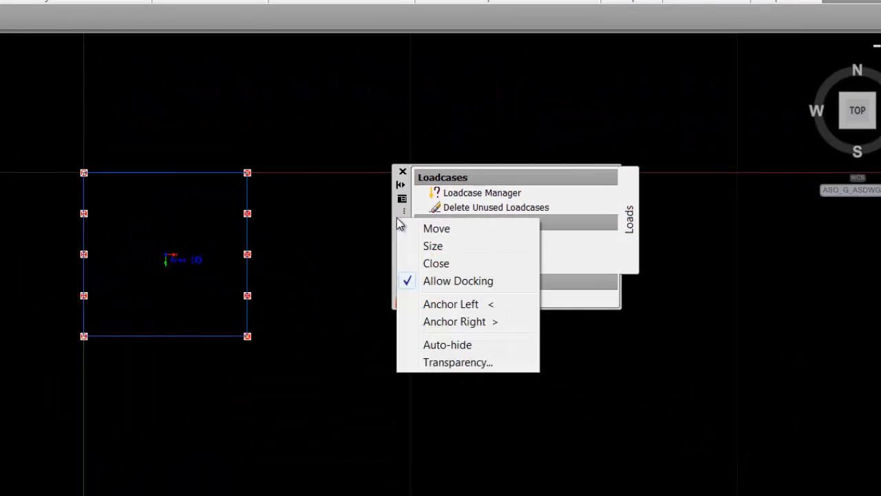
pyautogui.moveTo(451, 304)
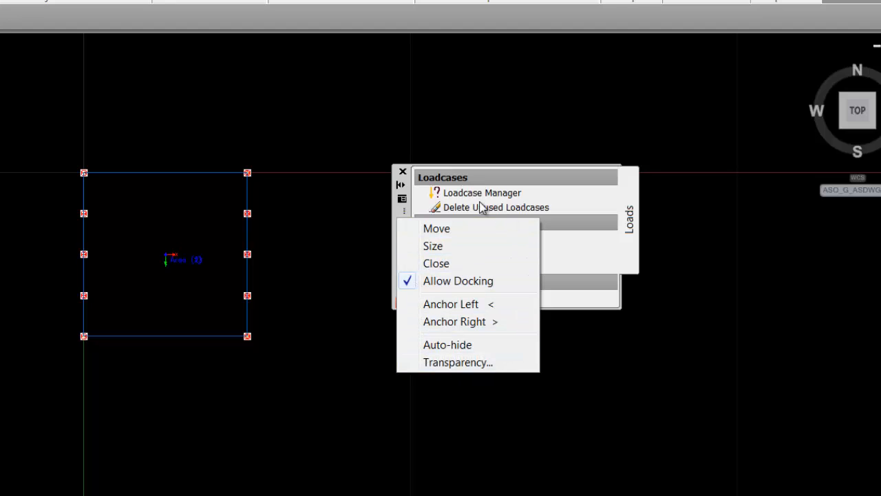
pyautogui.moveTo(472, 393)
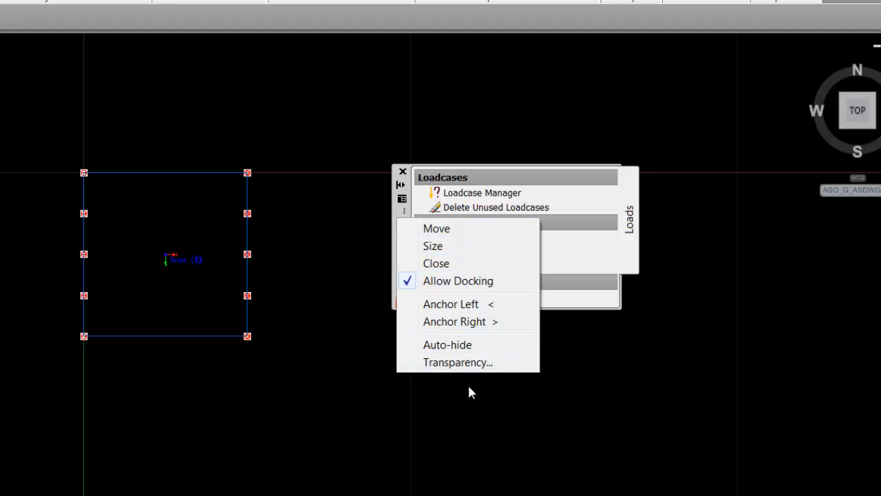